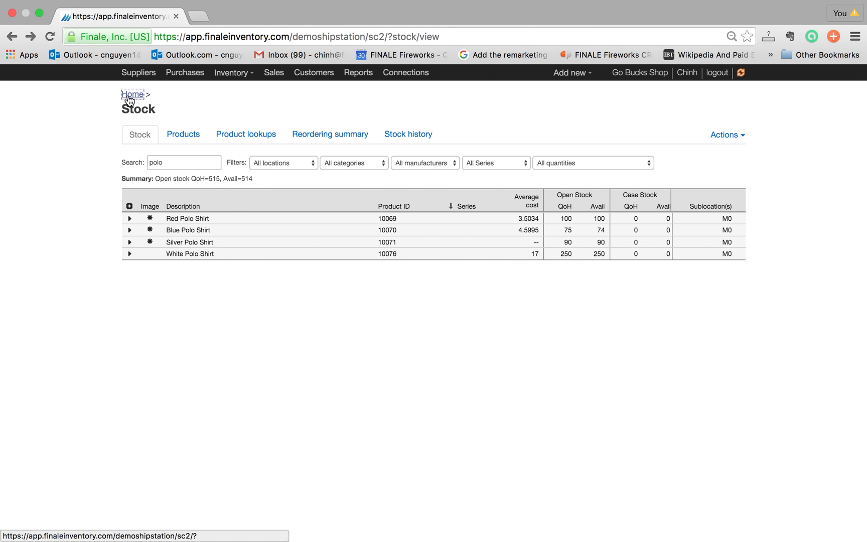
# Go to the stock on hand list and open its screen customization settings.
pyautogui.click(132, 94)
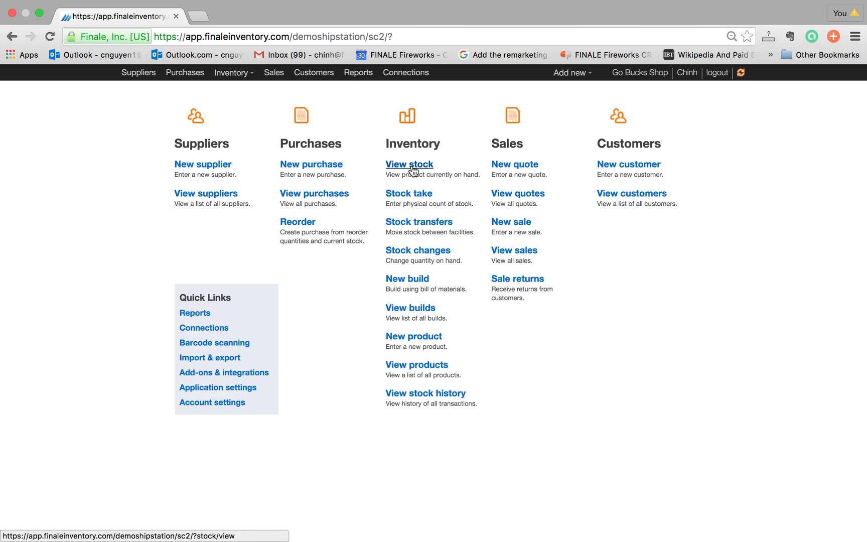
pyautogui.click(409, 164)
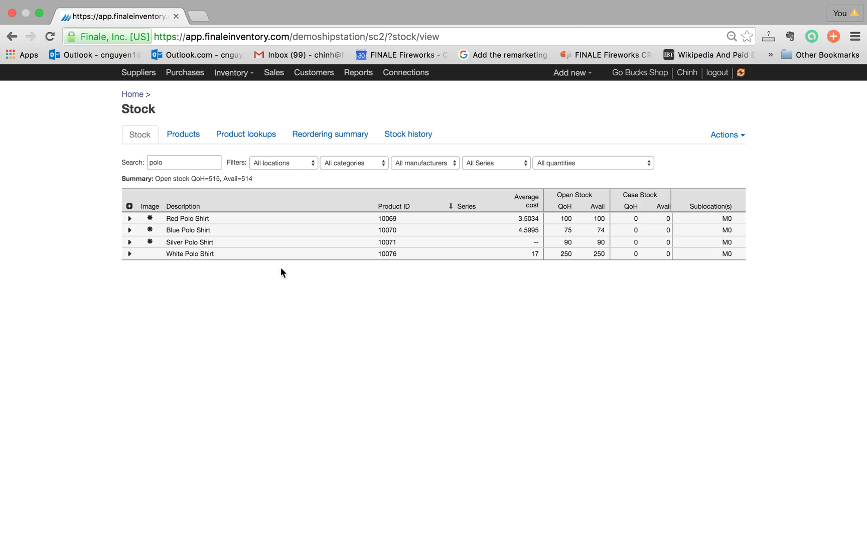
pyautogui.moveTo(233, 224)
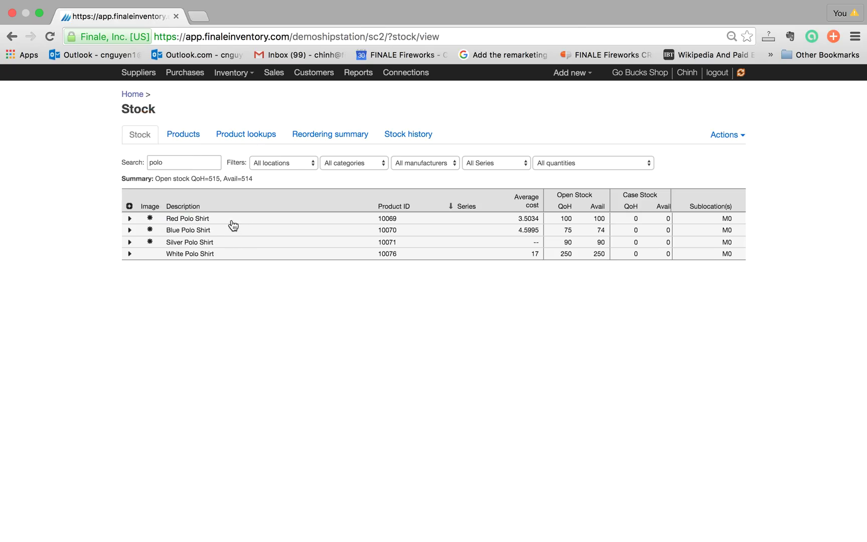
pyautogui.moveTo(233, 261)
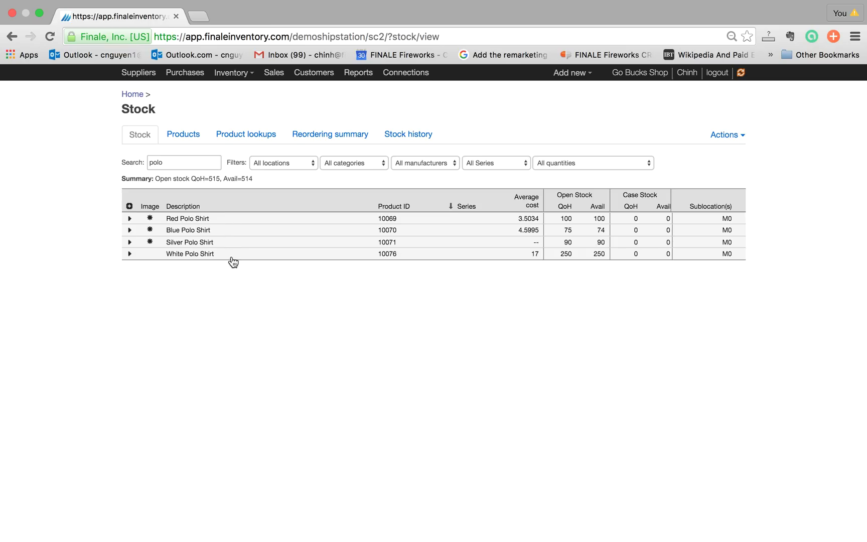
pyautogui.moveTo(219, 290)
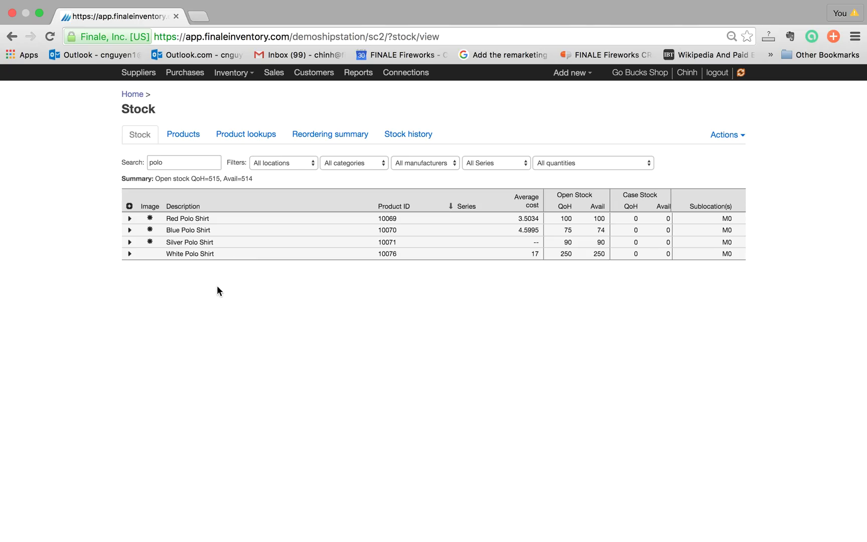
pyautogui.moveTo(265, 226)
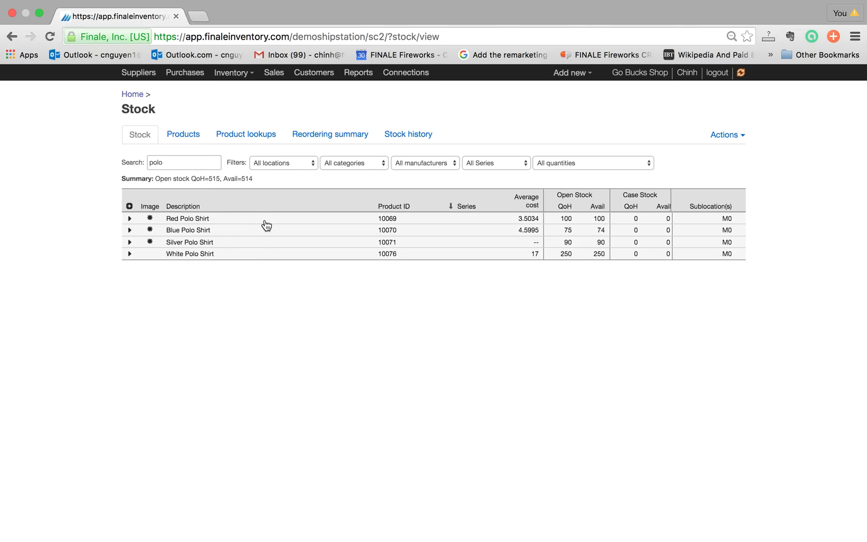
pyautogui.moveTo(150, 219)
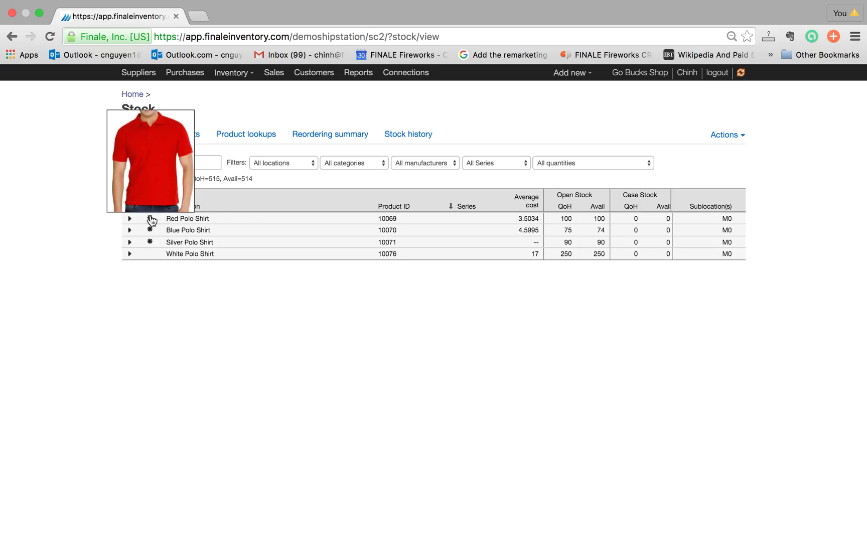
pyautogui.moveTo(152, 234)
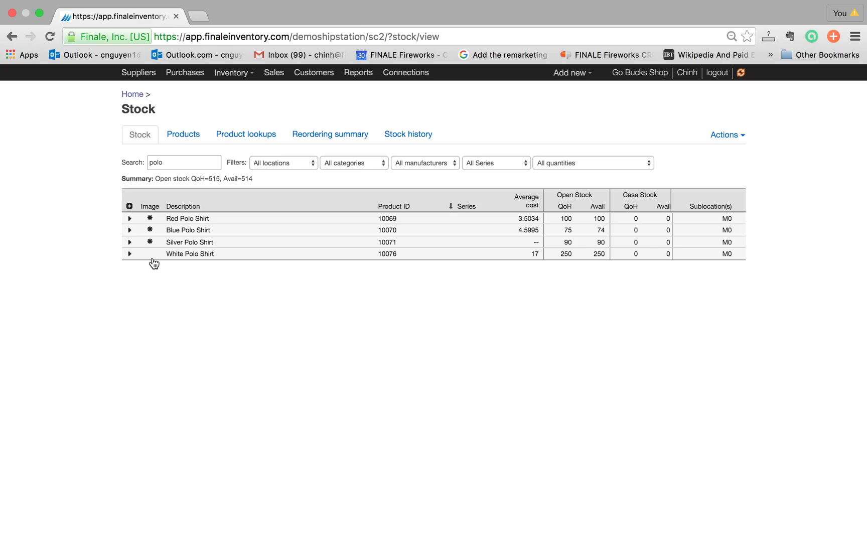
pyautogui.moveTo(156, 282)
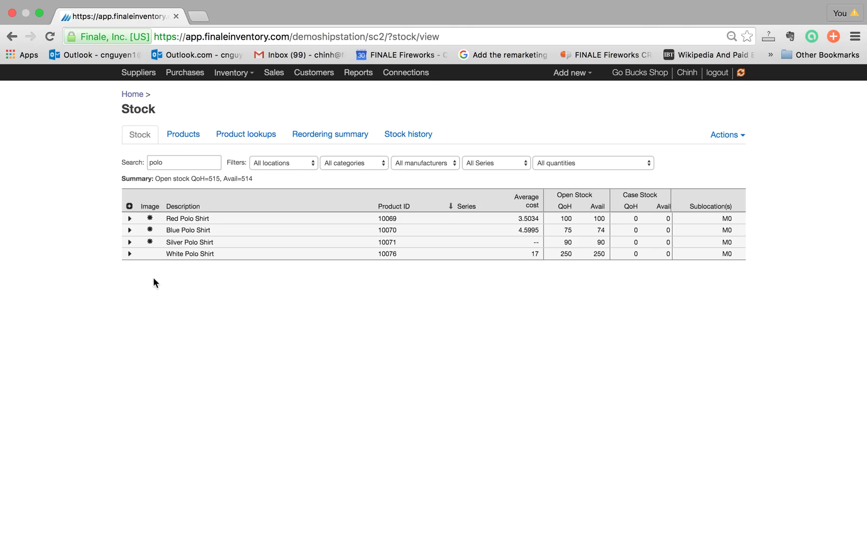
pyautogui.moveTo(178, 267)
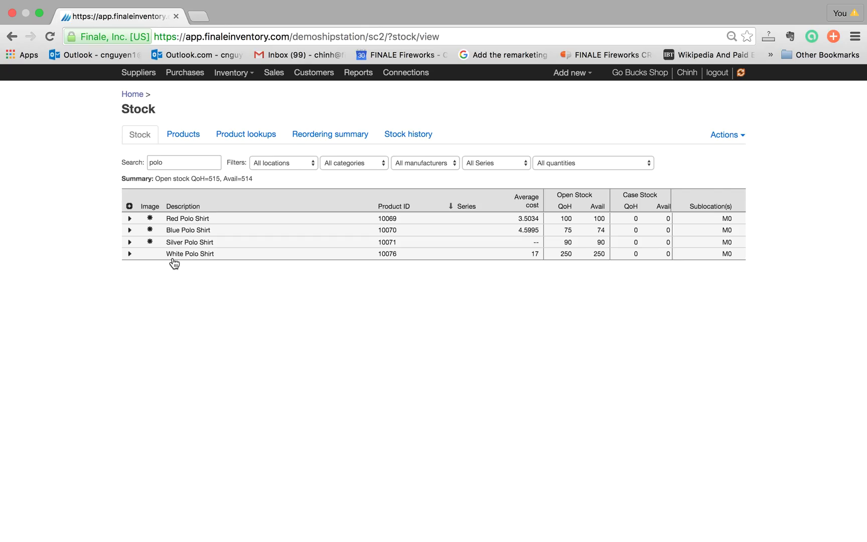
pyautogui.click(725, 134)
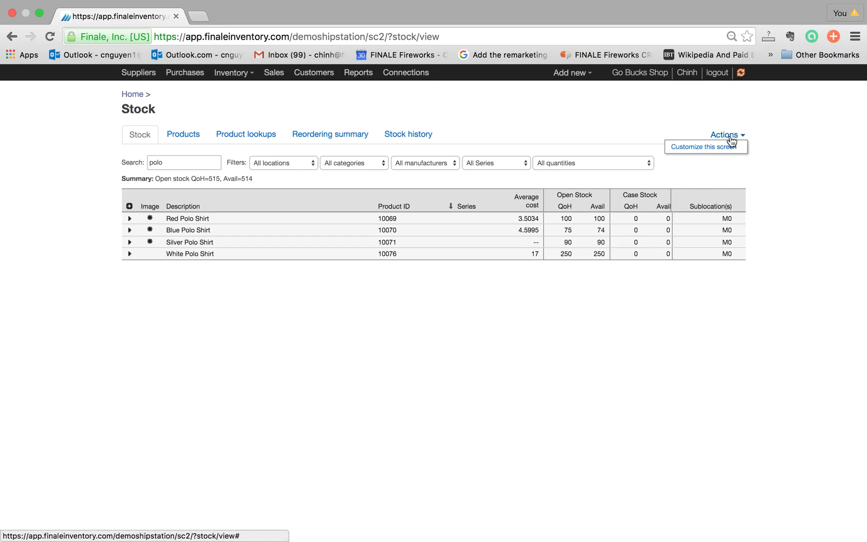
pyautogui.click(705, 146)
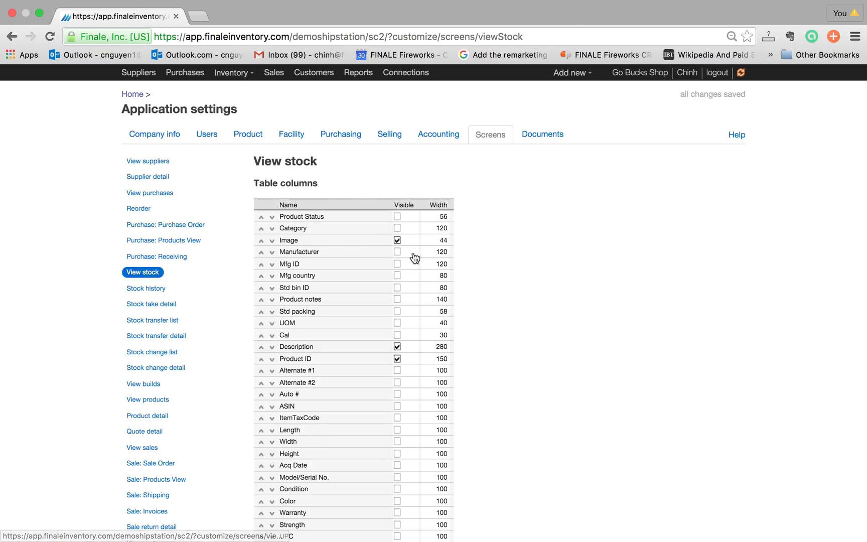
# Toggle the Image column off and on, then copy product 10076's id and image URL in Excel.
pyautogui.click(396, 240)
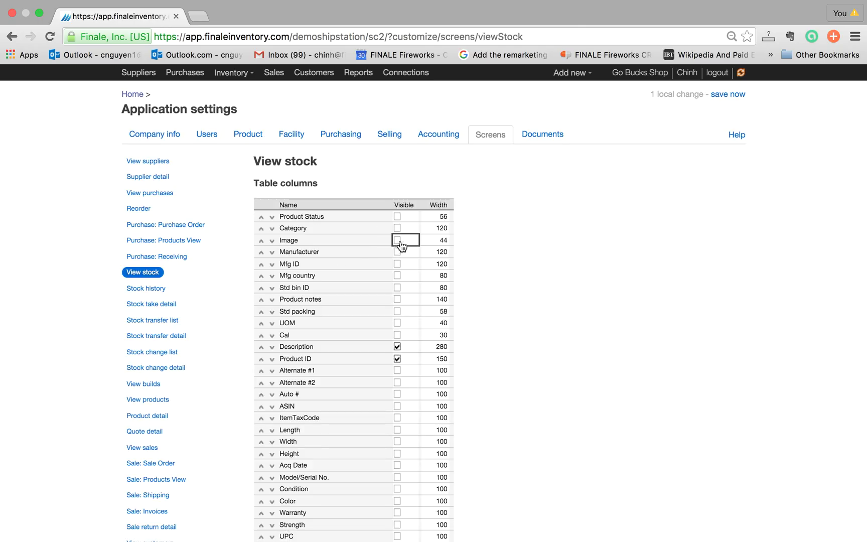
pyautogui.click(397, 240)
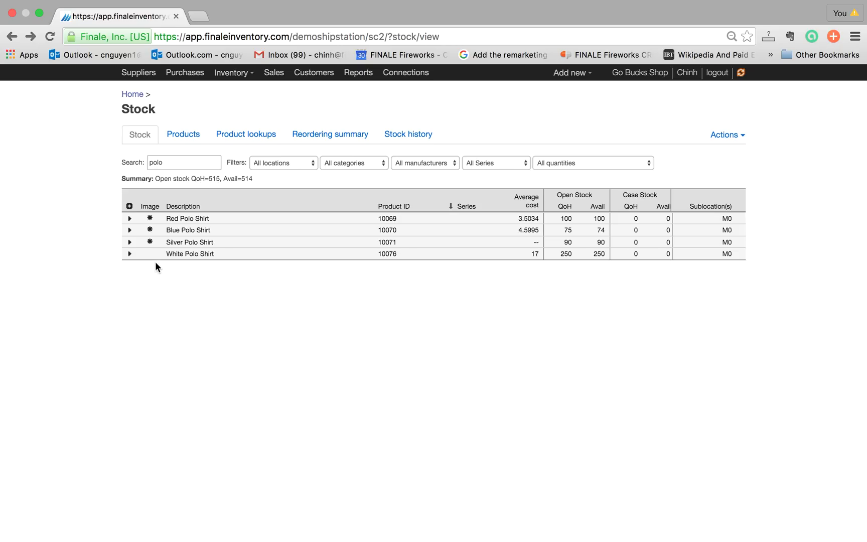
pyautogui.moveTo(150, 261)
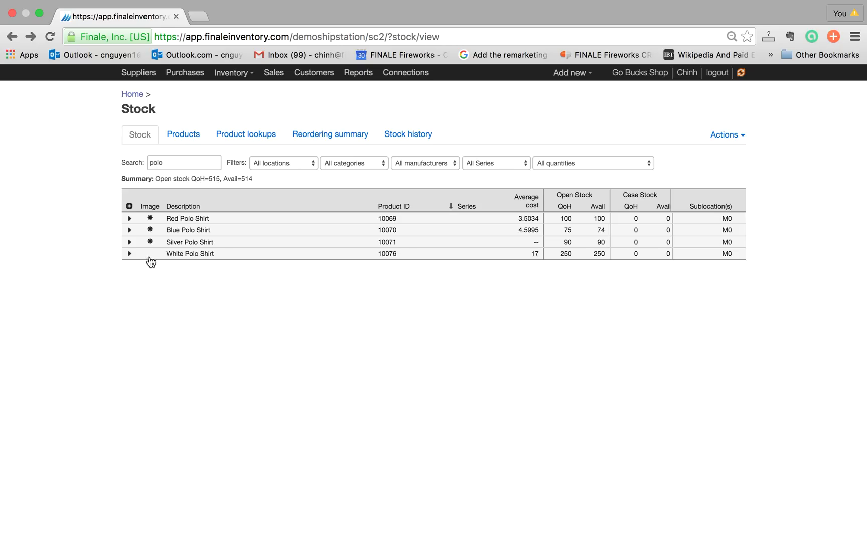
pyautogui.moveTo(150, 263)
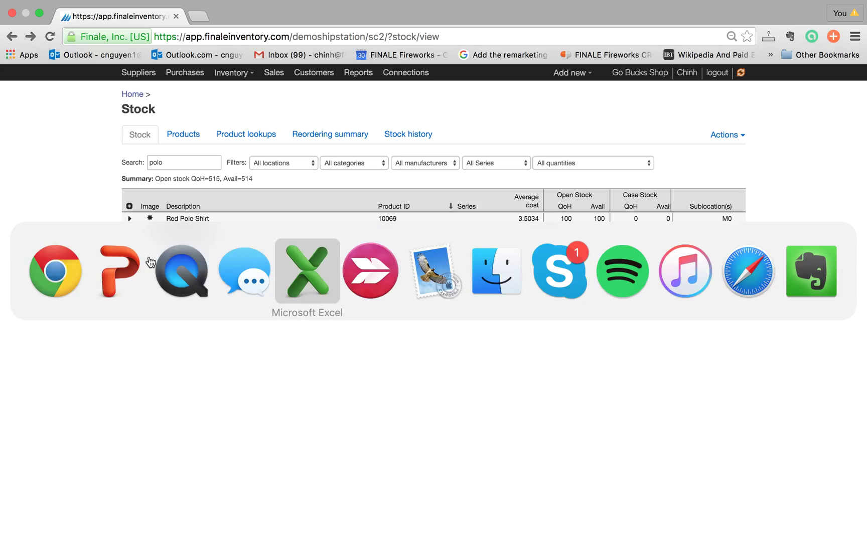
pyautogui.click(307, 271)
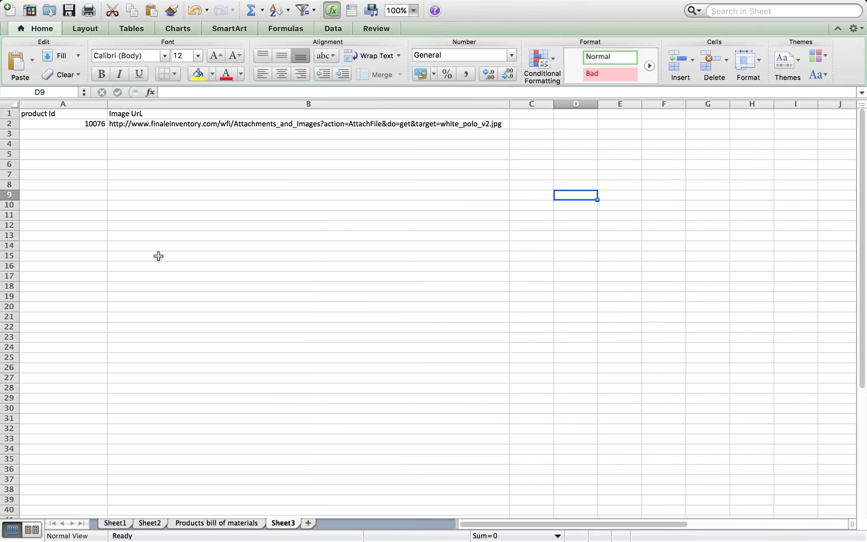
pyautogui.moveTo(140, 155)
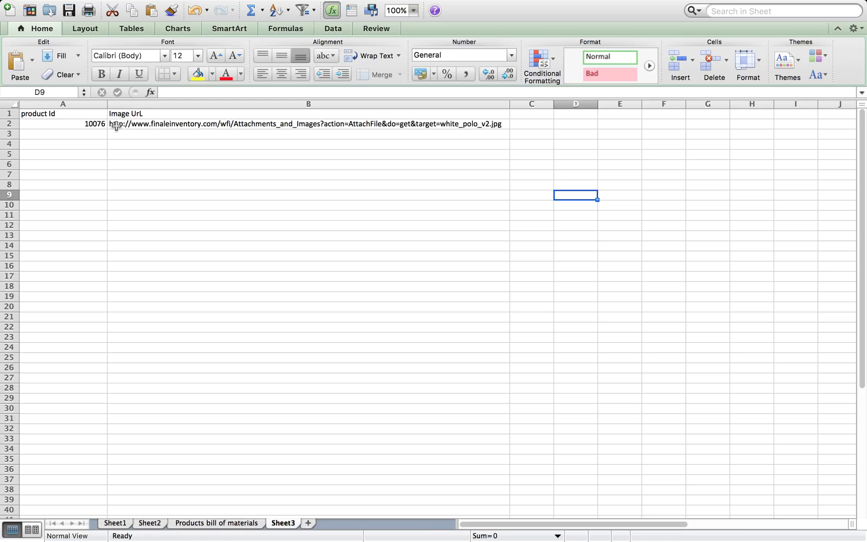
pyautogui.moveTo(159, 125)
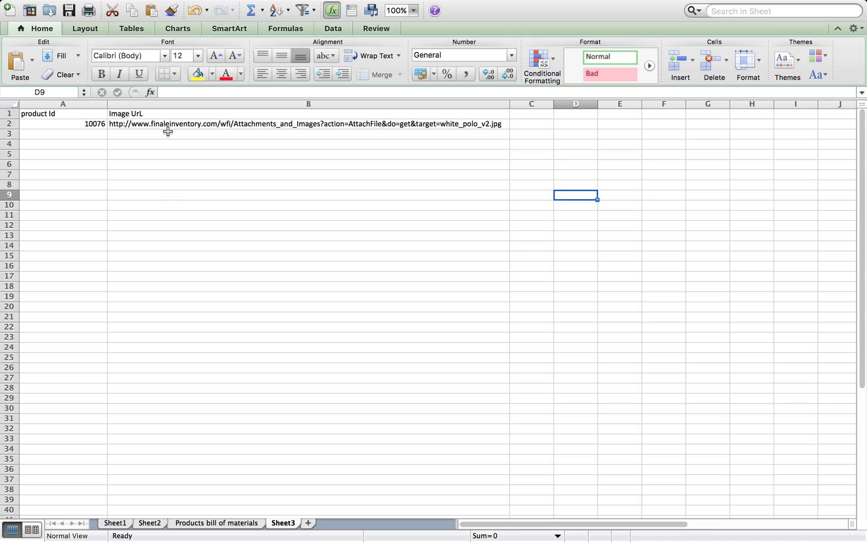
pyautogui.moveTo(176, 147)
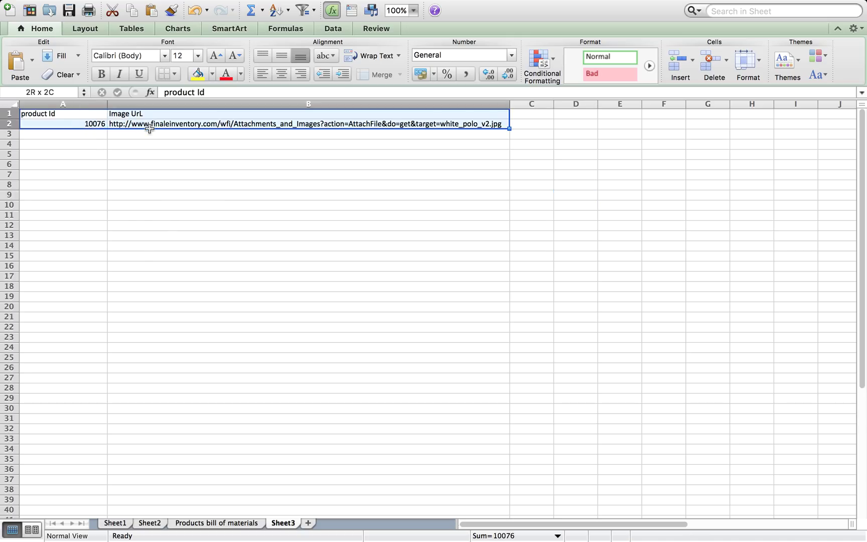
pyautogui.press('Cmd+C')
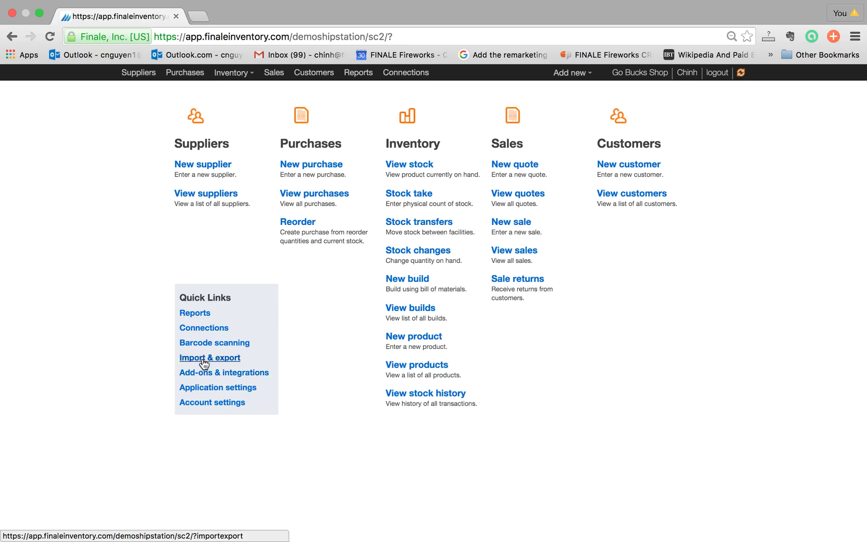
# Open Import & export and choose 'Import to batch create & update products'.
pyautogui.click(210, 357)
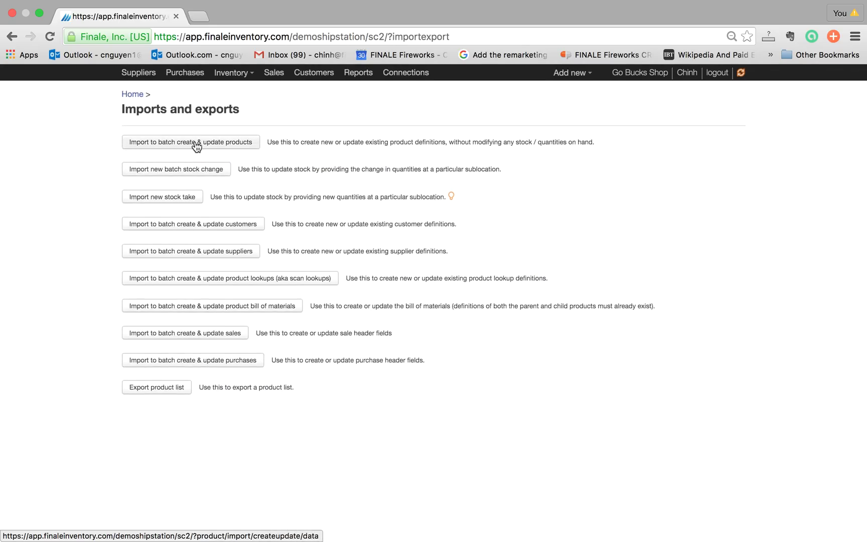
pyautogui.click(191, 142)
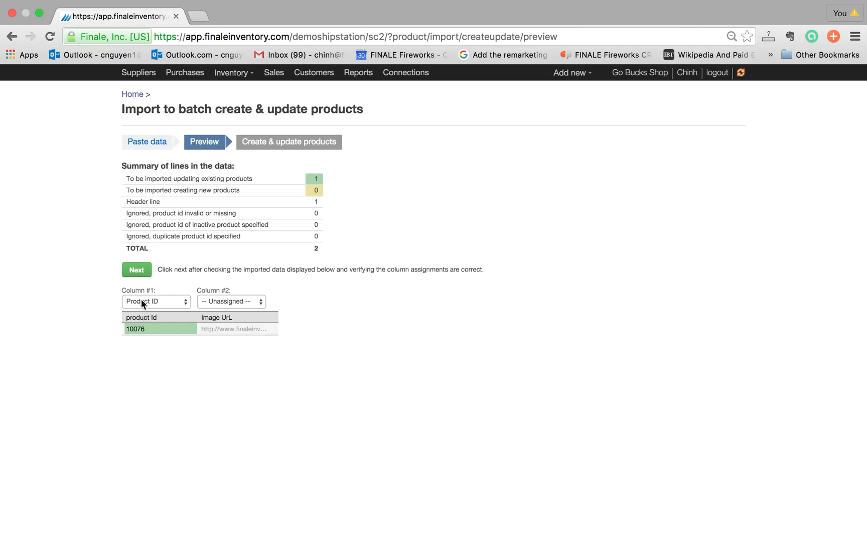
pyautogui.moveTo(219, 325)
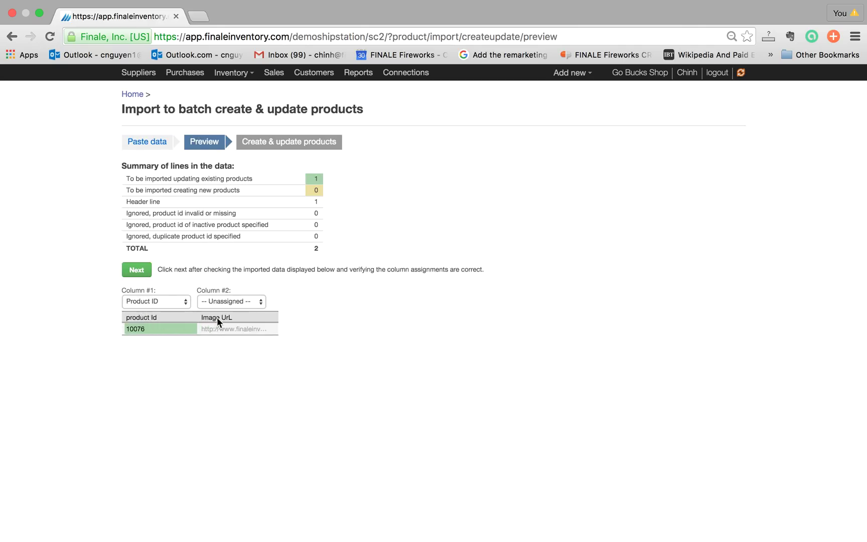
# Map Column #2 to 'Product image url', commit the update, and continue past the confirmation.
pyautogui.click(230, 302)
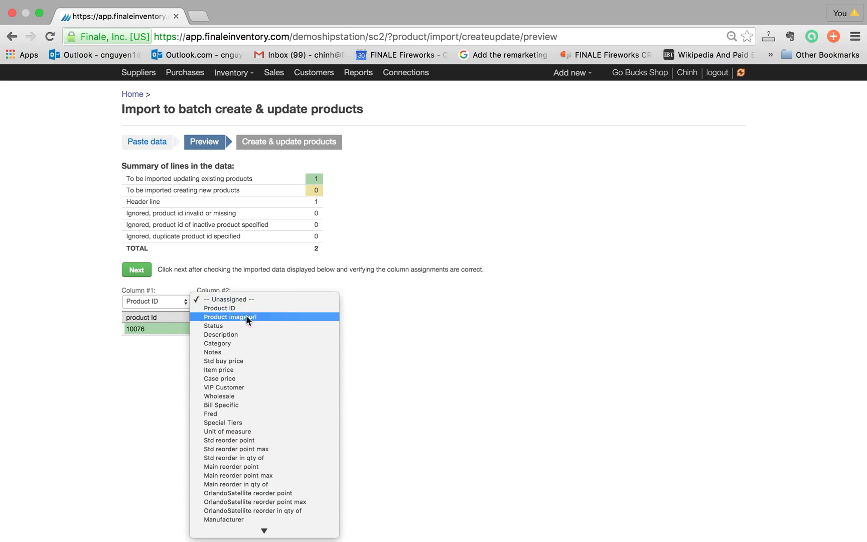
pyautogui.click(230, 317)
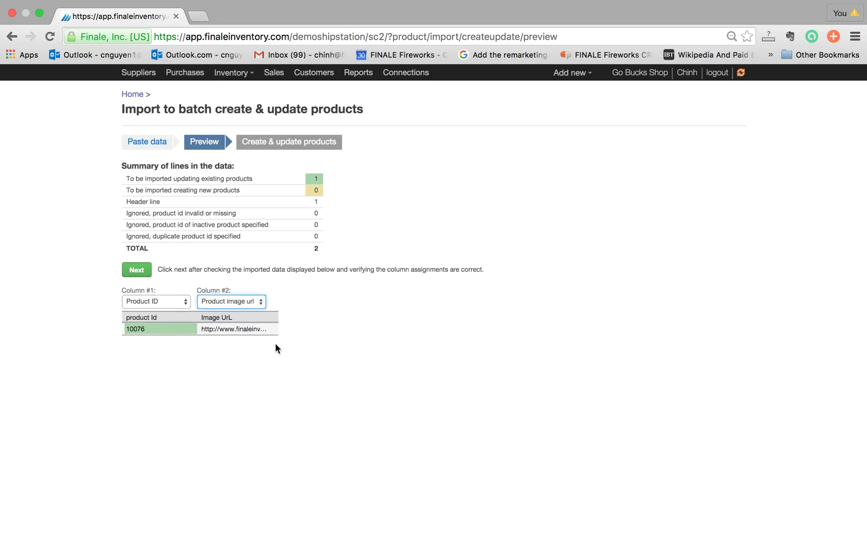
pyautogui.click(136, 269)
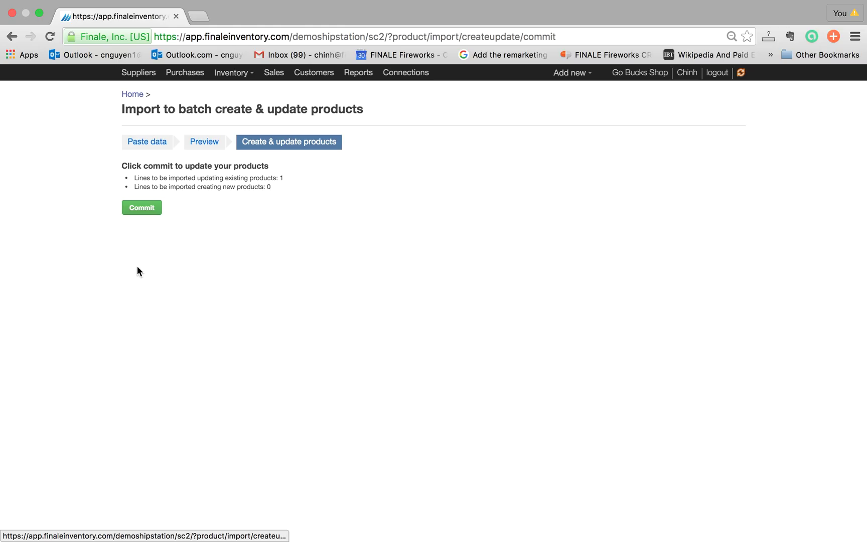
pyautogui.click(142, 207)
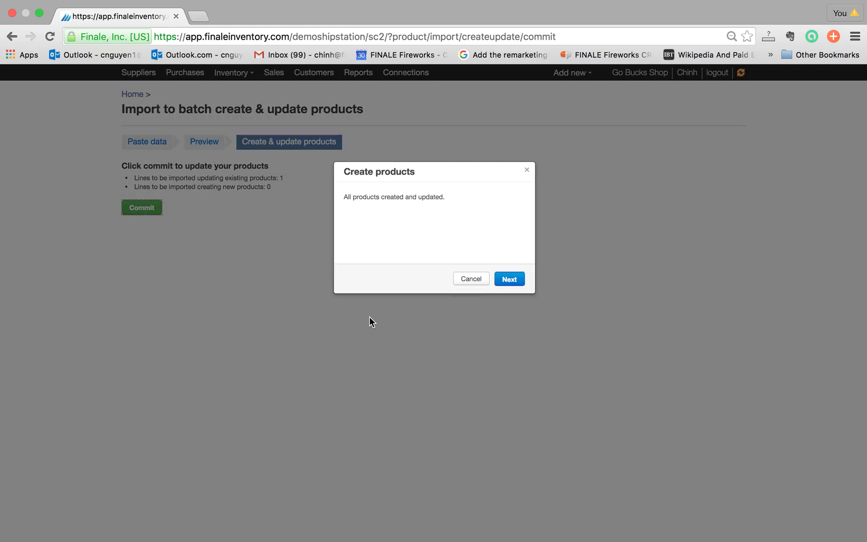
pyautogui.click(509, 278)
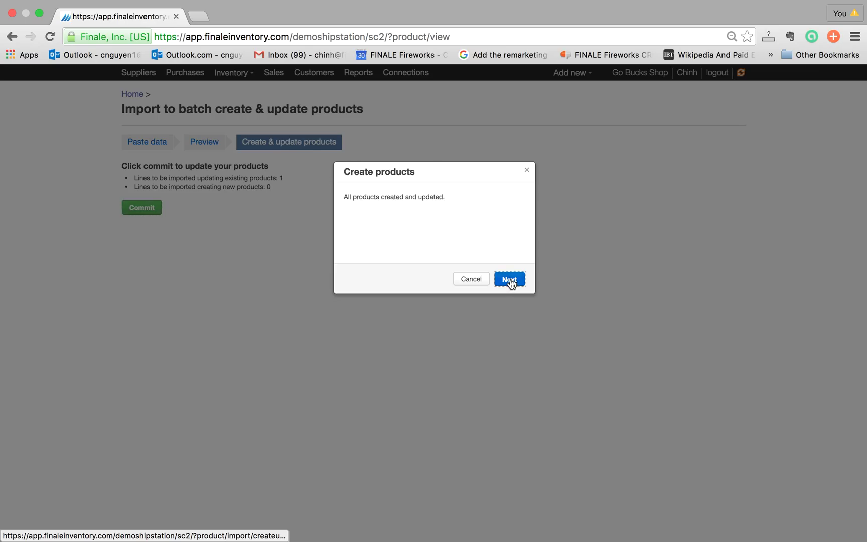
pyautogui.click(510, 278)
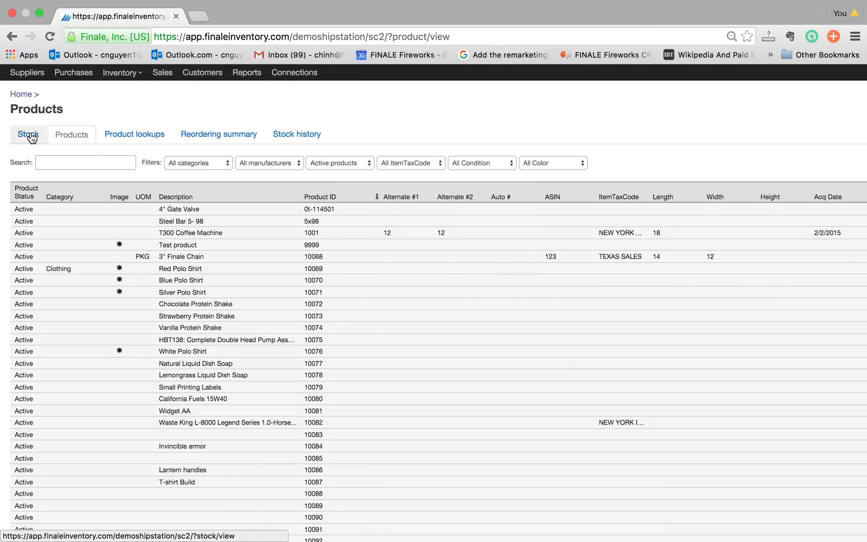
# Switch to the Stock view to find the White Polo Shirt.
pyautogui.click(28, 134)
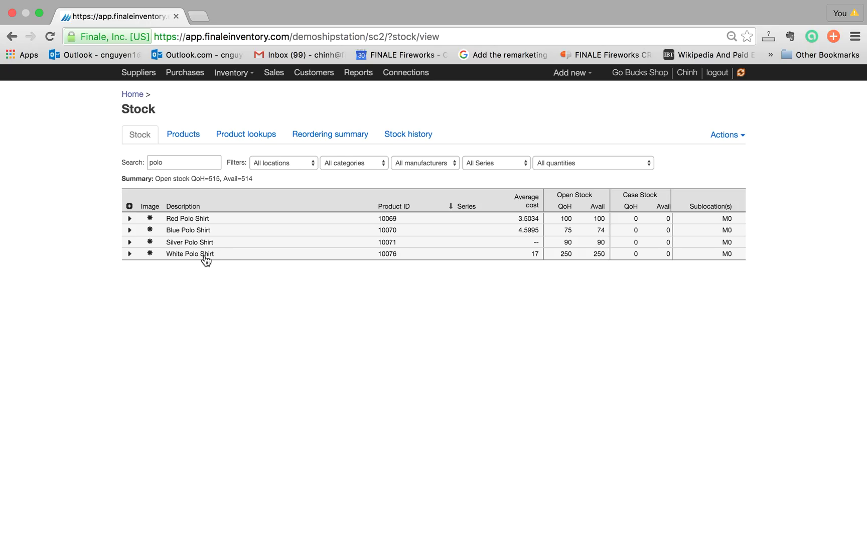
pyautogui.moveTo(190, 258)
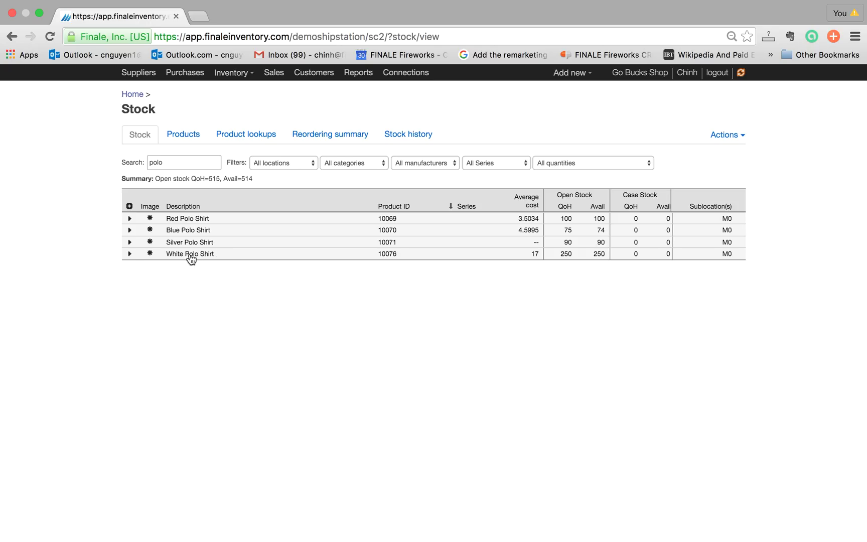
pyautogui.moveTo(149, 254)
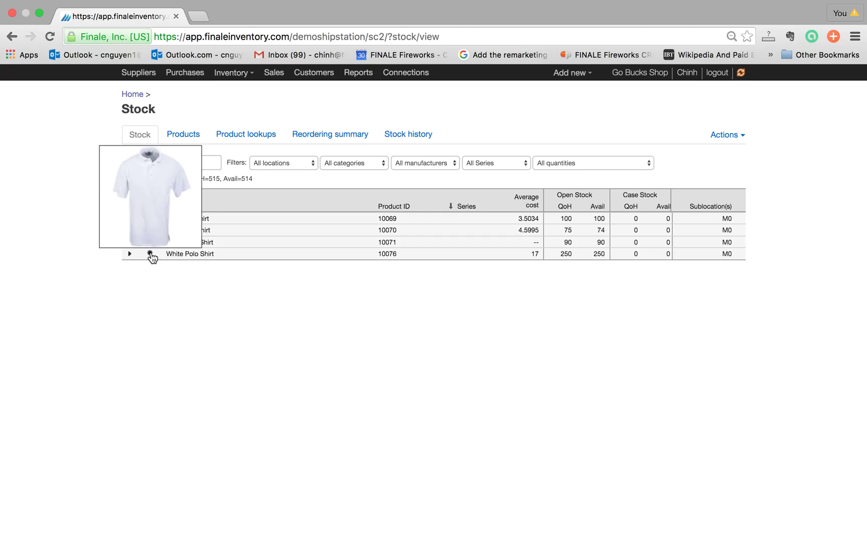